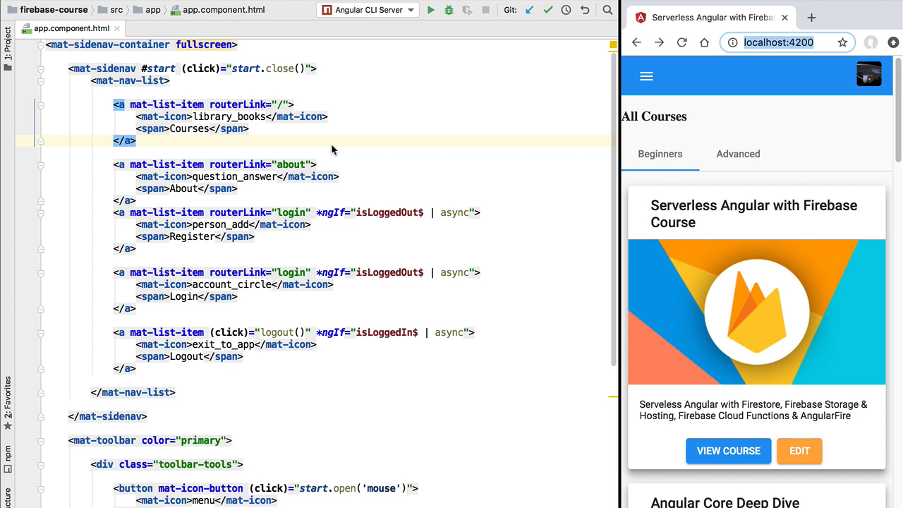
{"action": "mouse_move", "coordinate": [181, 309]}
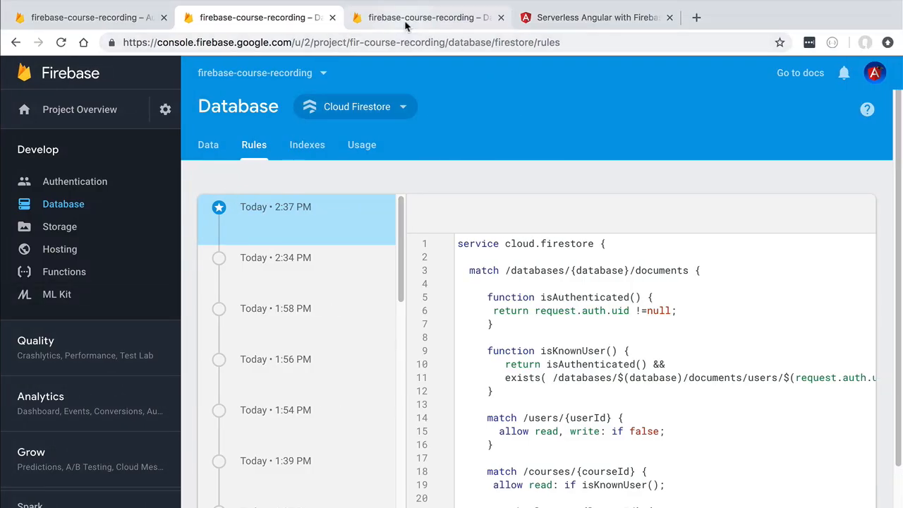
Step: Add a boolean isAdmin field set to true on Clara's user document
{"action": "left_click", "coordinate": [208, 145]}
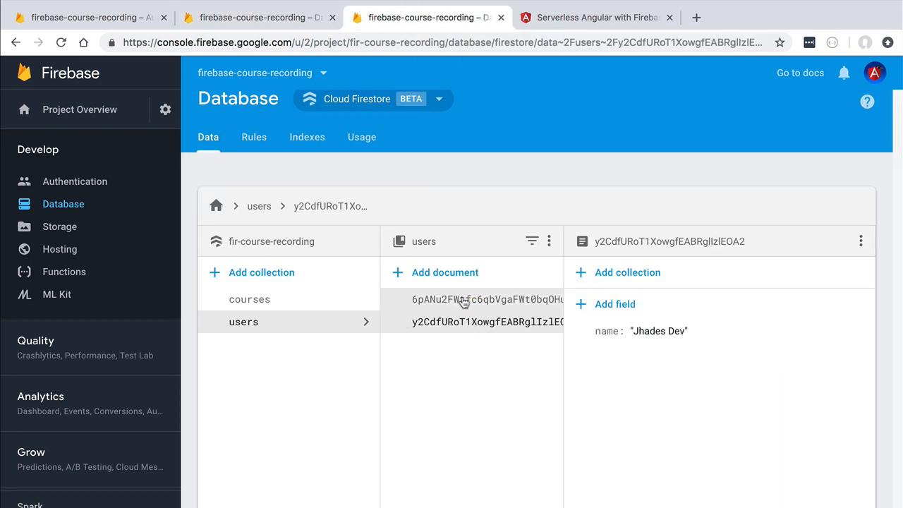
{"action": "left_click", "coordinate": [486, 299]}
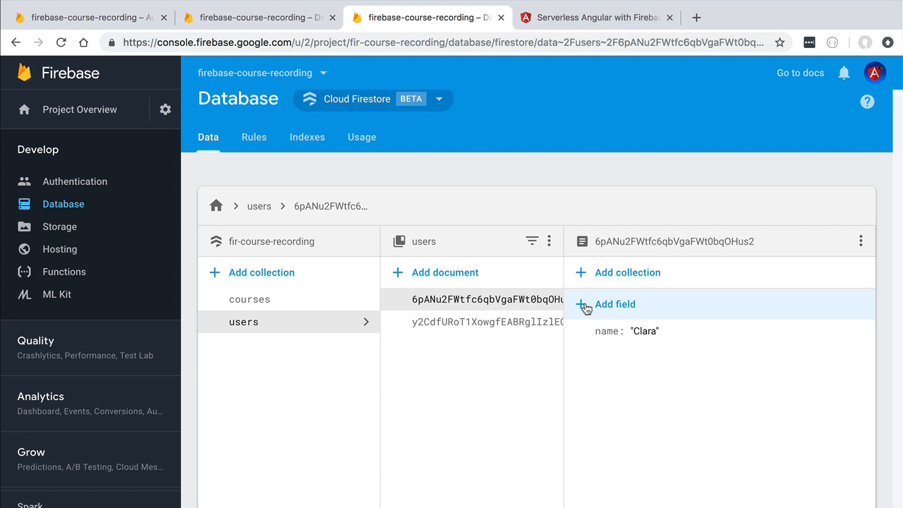
{"action": "left_click", "coordinate": [605, 304]}
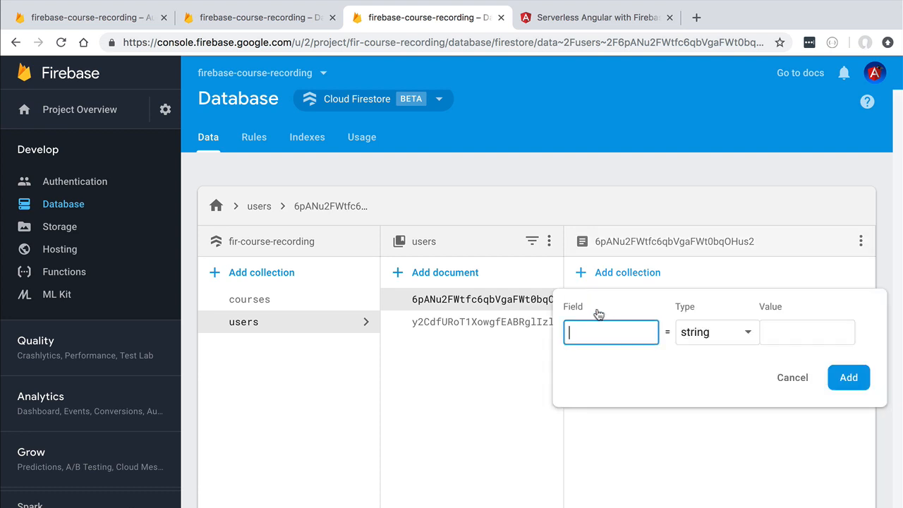
{"action": "type", "text": "isAdmin"}
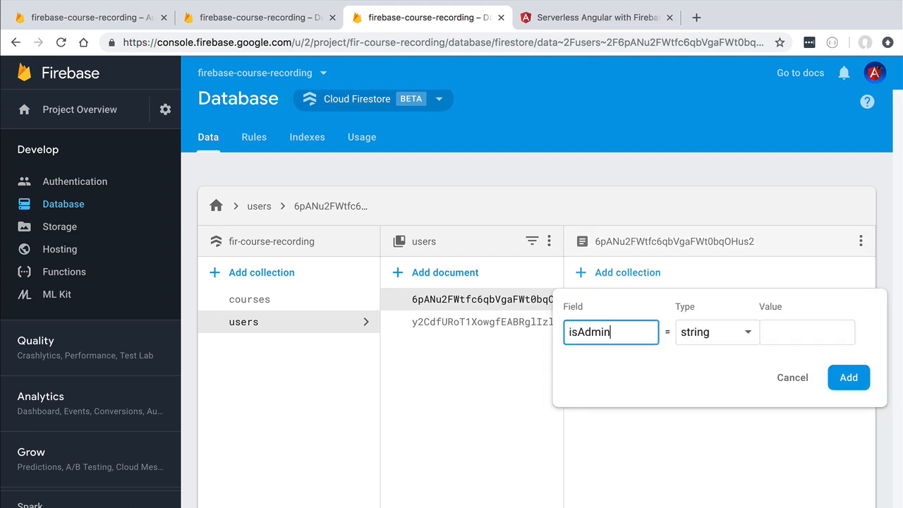
{"action": "left_click", "coordinate": [715, 332]}
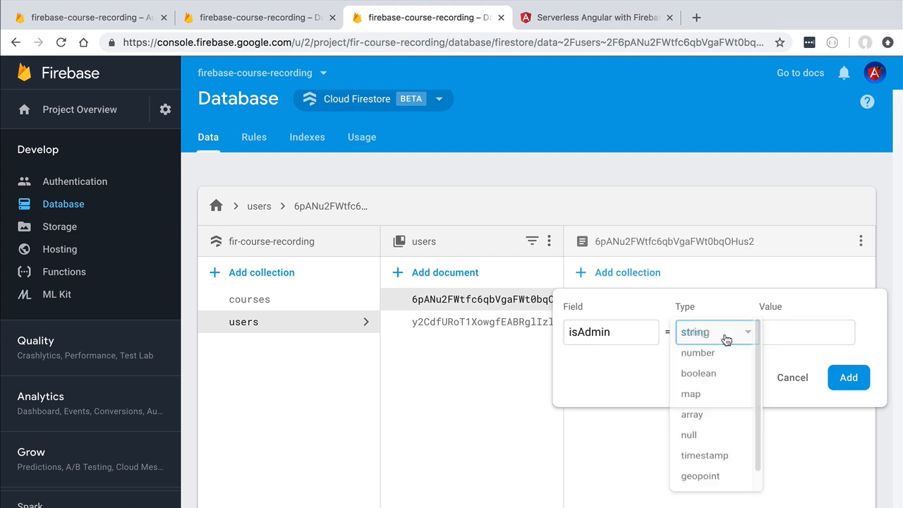
{"action": "left_click", "coordinate": [698, 373]}
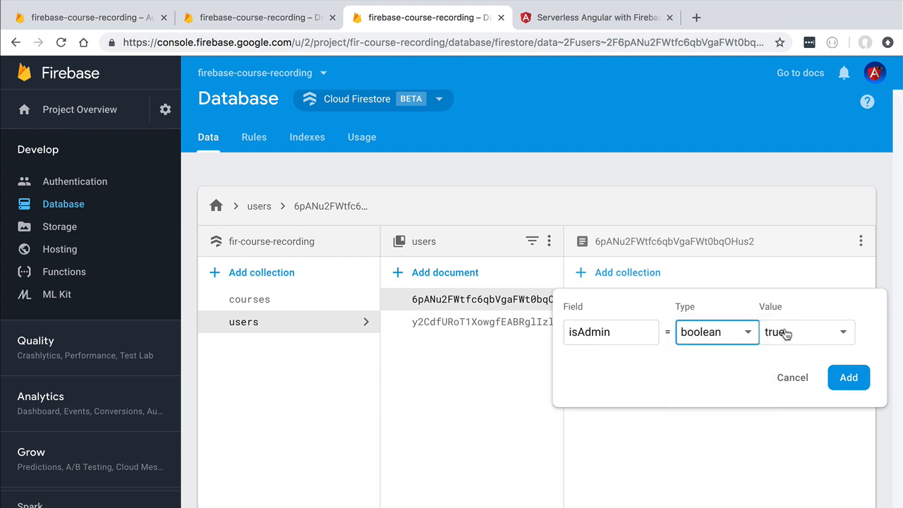
{"action": "left_click", "coordinate": [849, 377]}
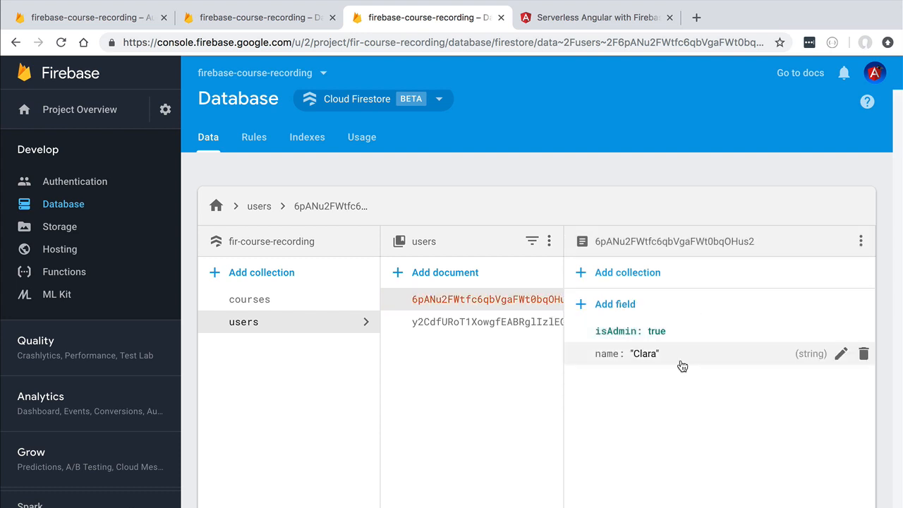
{"action": "mouse_move", "coordinate": [482, 325]}
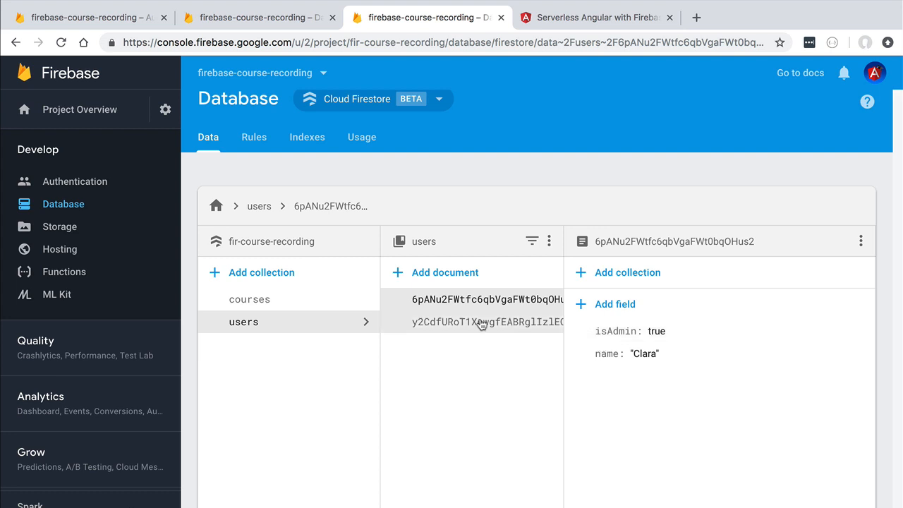
Step: Add isAdmin as a boolean field with value true to the second users document
{"action": "left_click", "coordinate": [480, 322]}
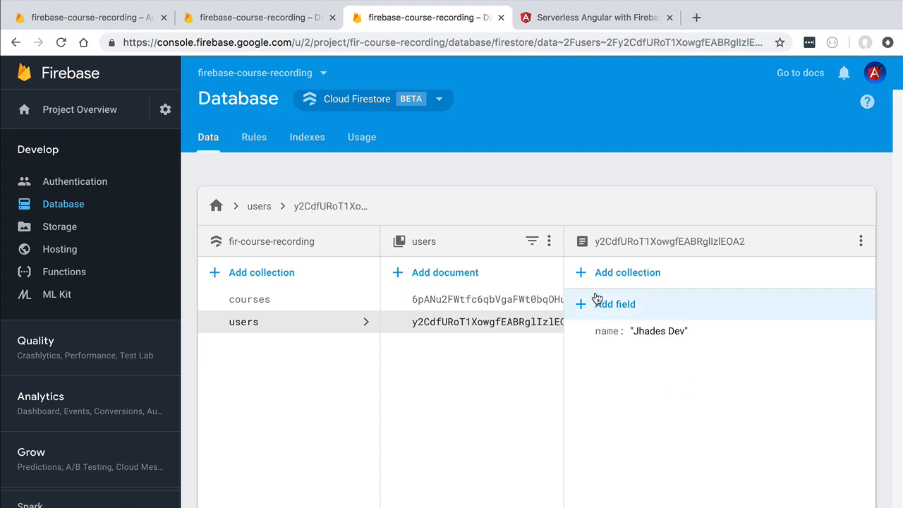
{"action": "mouse_move", "coordinate": [633, 339]}
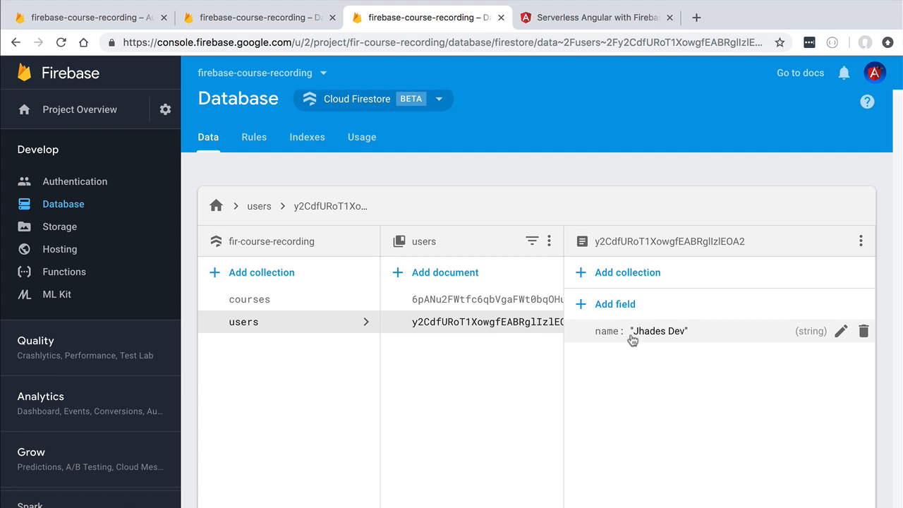
{"action": "left_click", "coordinate": [614, 303]}
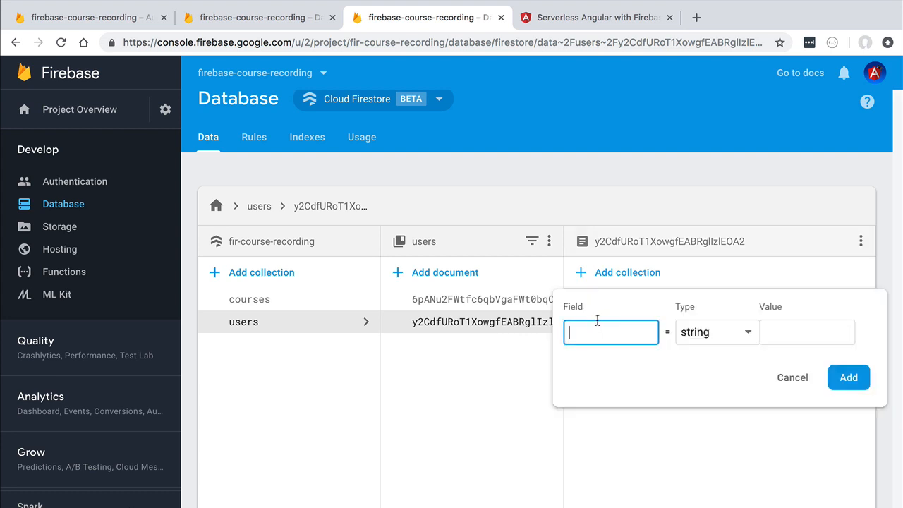
{"action": "type", "text": "isAdmin"}
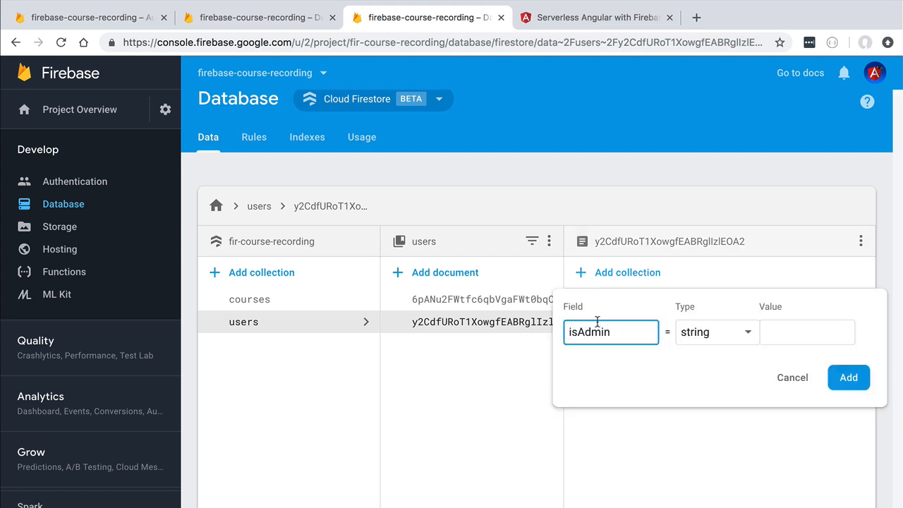
{"action": "left_click", "coordinate": [717, 331]}
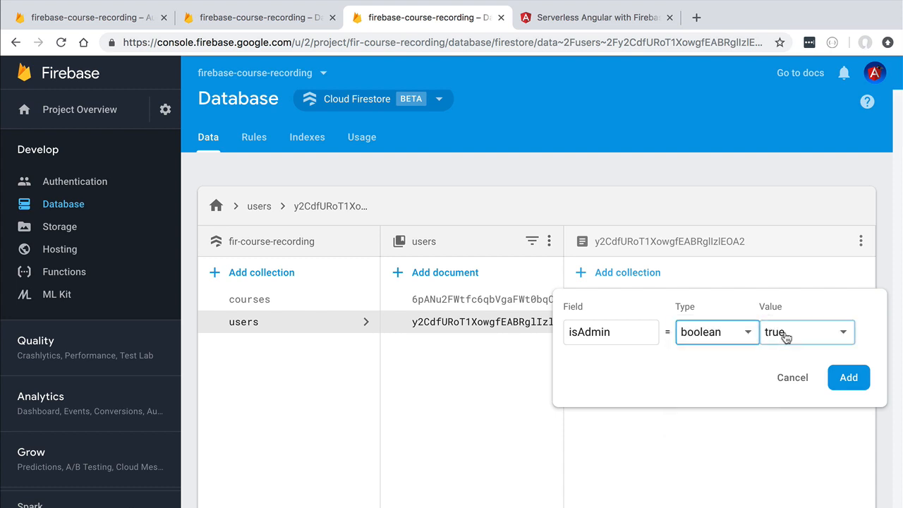
{"action": "left_click", "coordinate": [849, 377]}
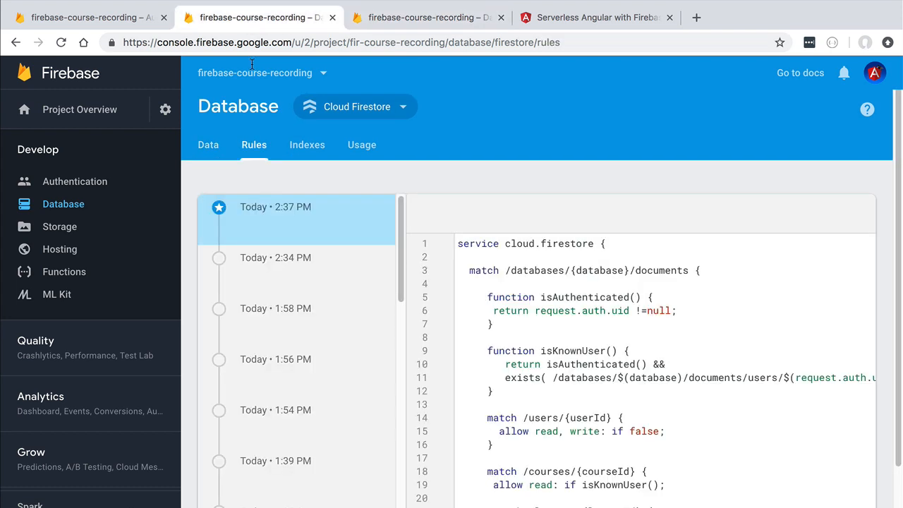
Step: Start an isAdmin() rules function above isKnownUser returning isAuthenticated() &&
{"action": "scroll", "scroll_direction": "down", "scroll_amount": 3}
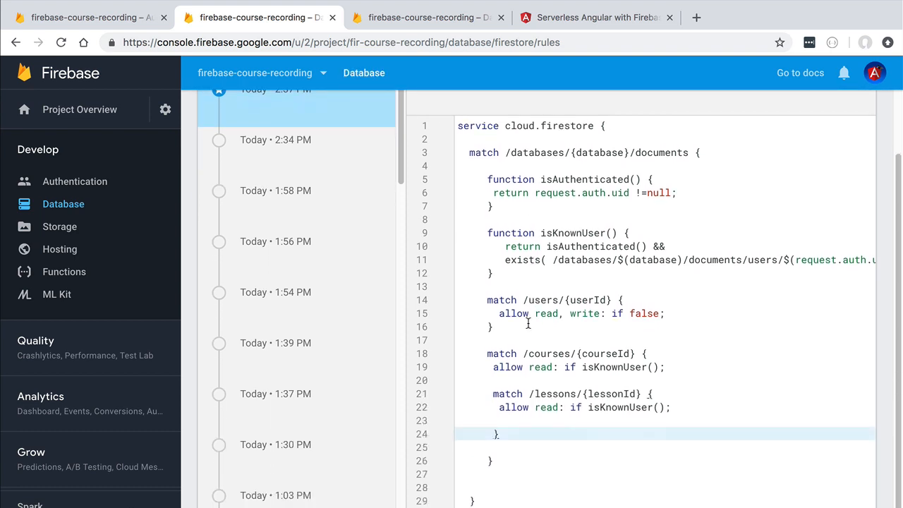
{"action": "left_click", "coordinate": [506, 206]}
{"action": "type", "text": "function"}
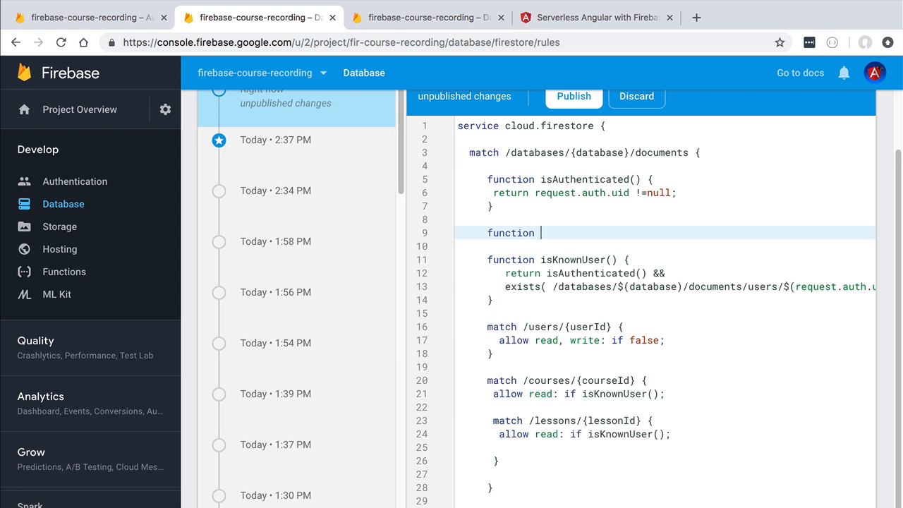
{"action": "type", "text": "isAdmin() {}"}
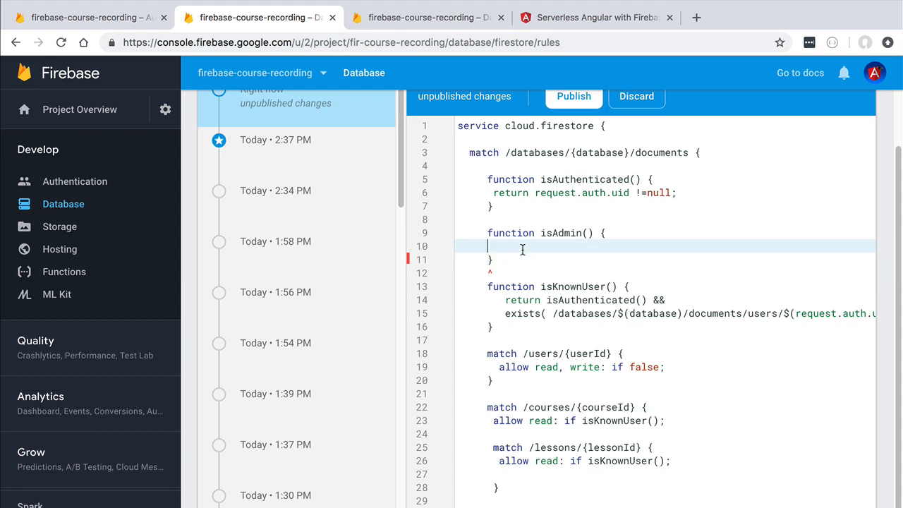
{"action": "type", "text": "return"}
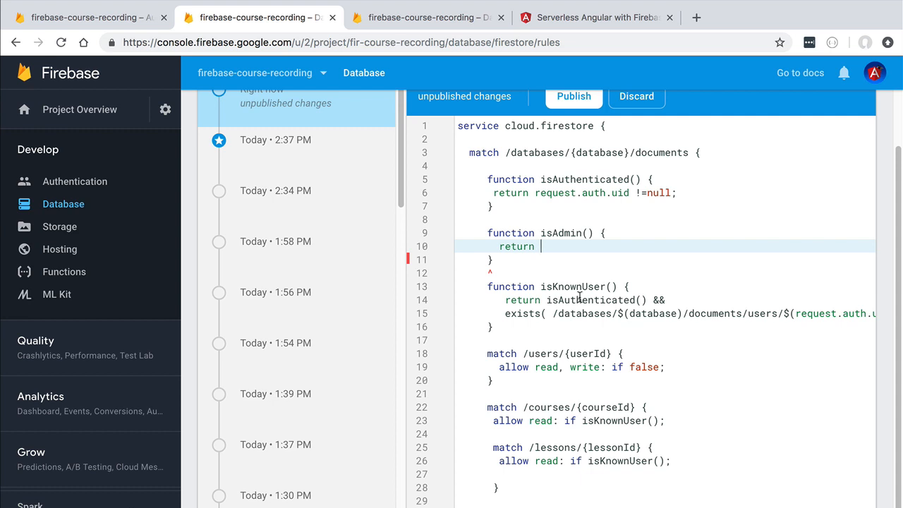
{"action": "mouse_move", "coordinate": [551, 247]}
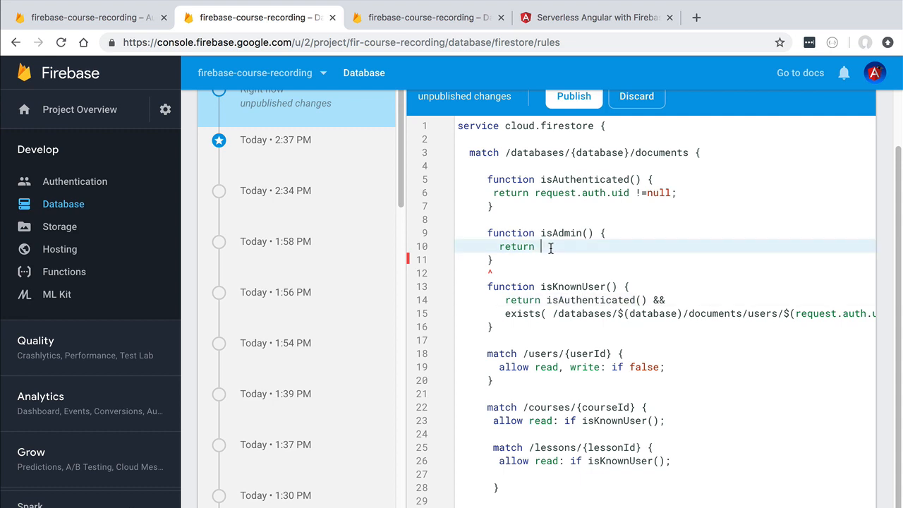
{"action": "type", "text": "isAuthenticated() &&"}
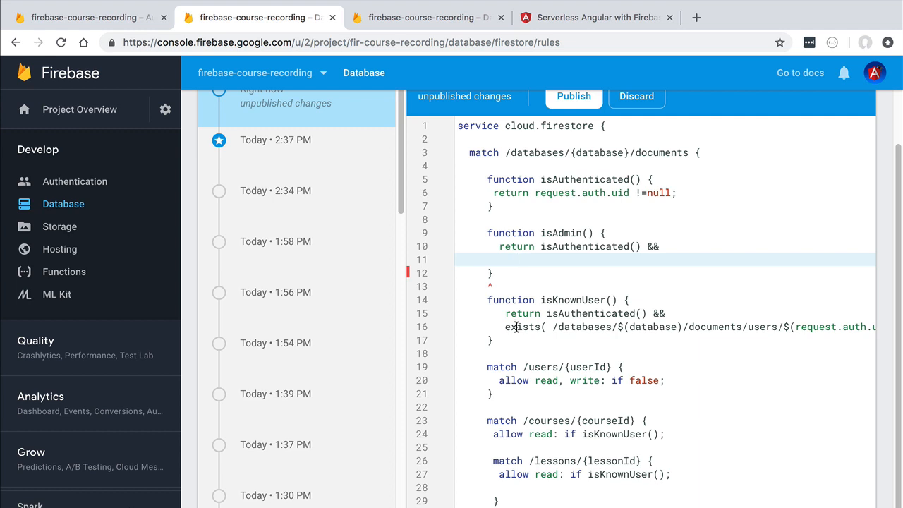
{"action": "double_click", "coordinate": [522, 327]}
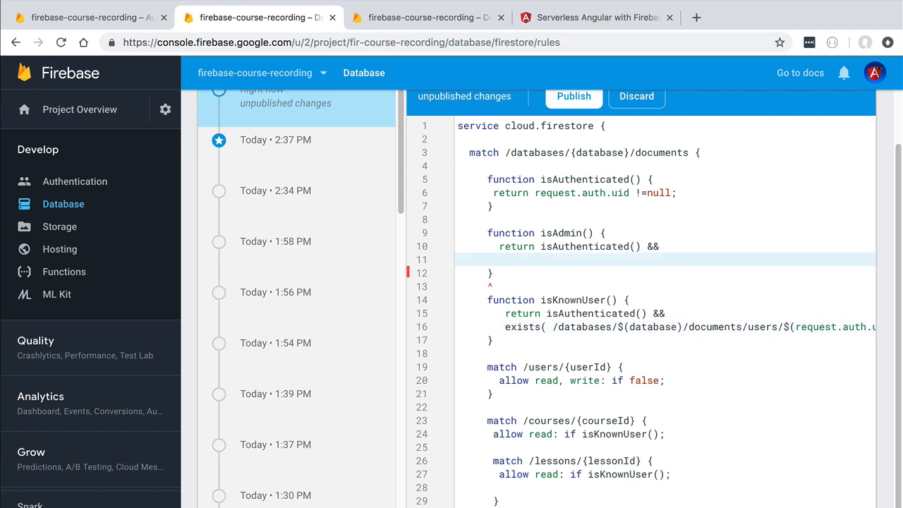
Step: Finish isAdmin() using get() on the user's document and checking data.isAdmin == true
{"action": "type", "text": "get()"}
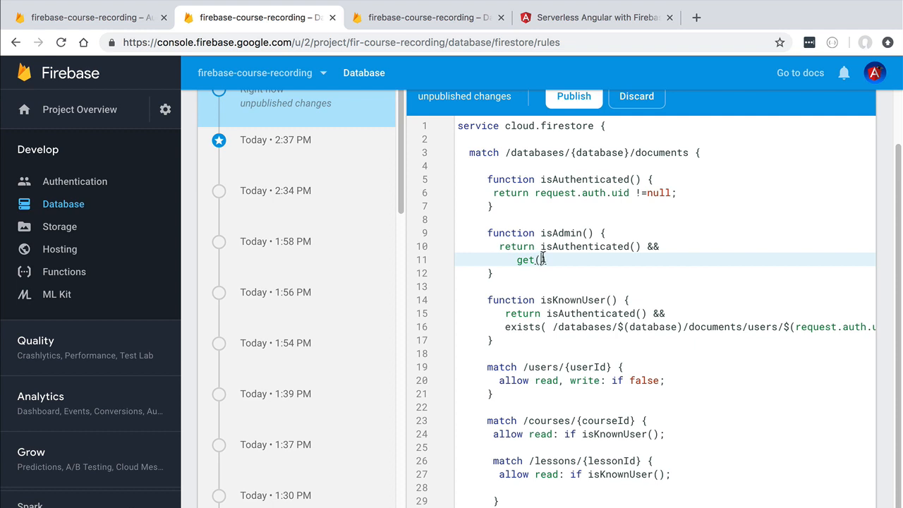
{"action": "mouse_move", "coordinate": [554, 329]}
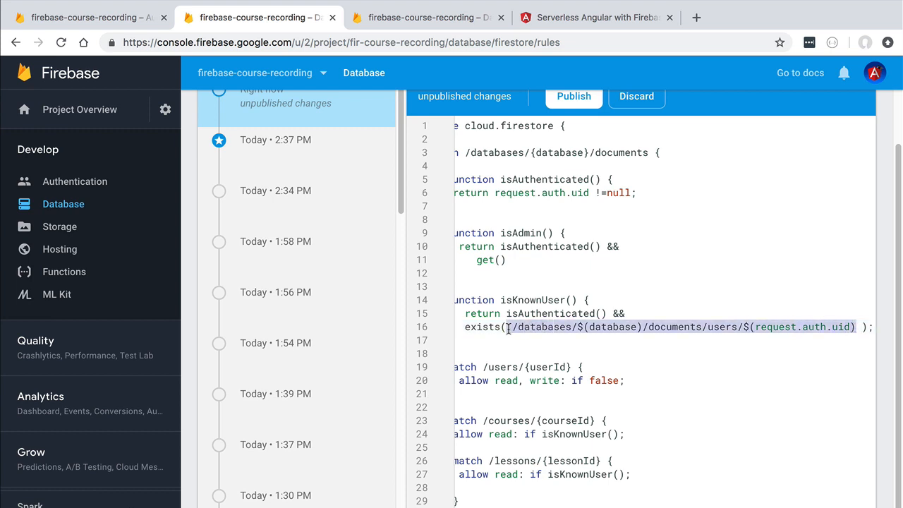
{"action": "mouse_move", "coordinate": [602, 303]}
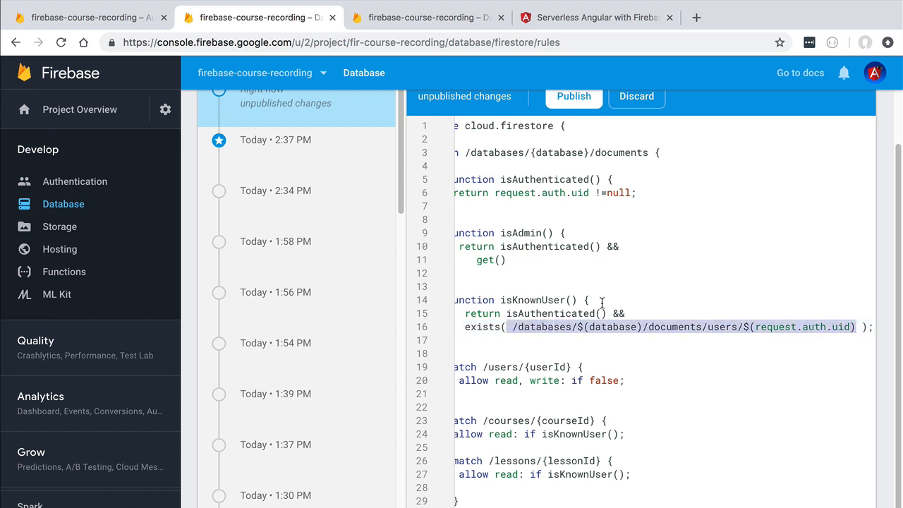
{"action": "mouse_move", "coordinate": [504, 268]}
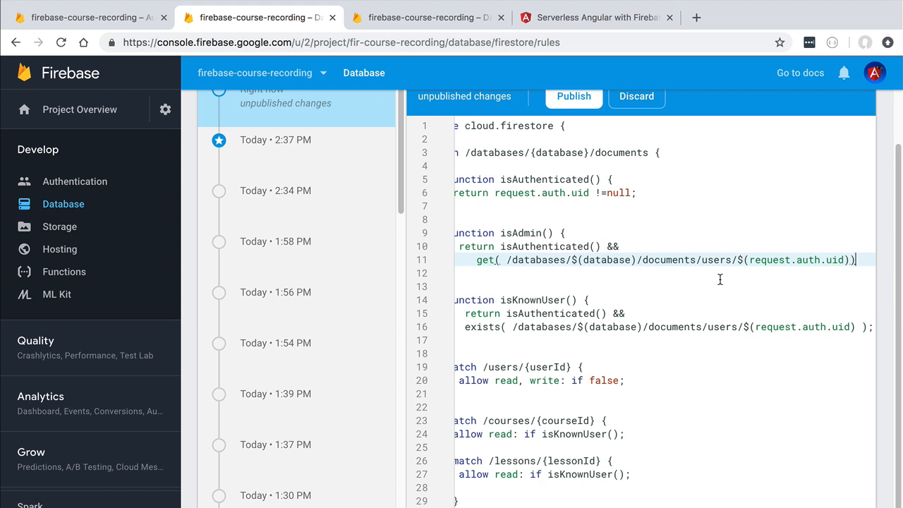
{"action": "type", "text": ".data"}
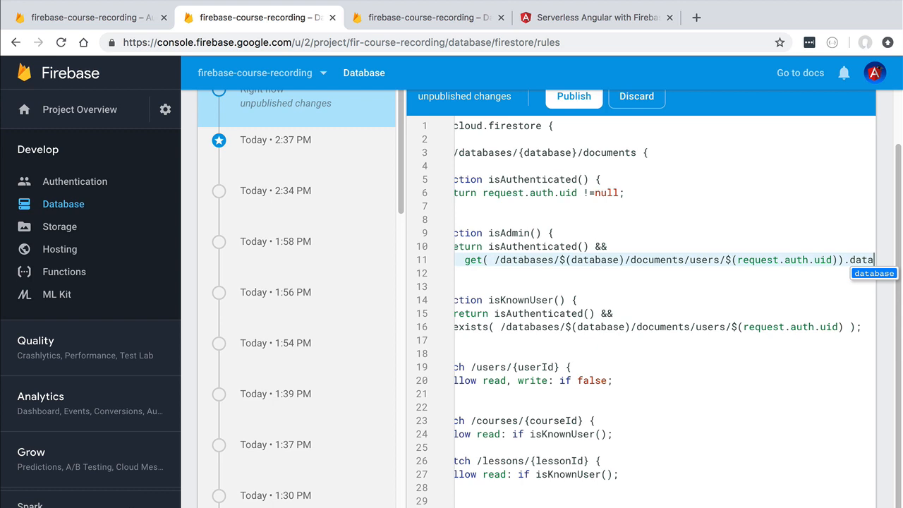
{"action": "mouse_move", "coordinate": [734, 254]}
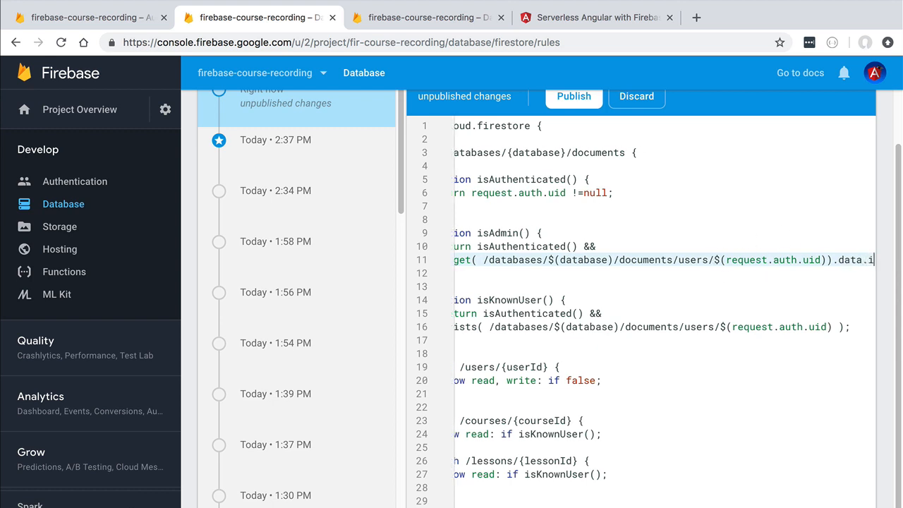
{"action": "scroll", "scroll_direction": "right", "scroll_amount": 3}
{"action": "type", "text": "sAdmin"}
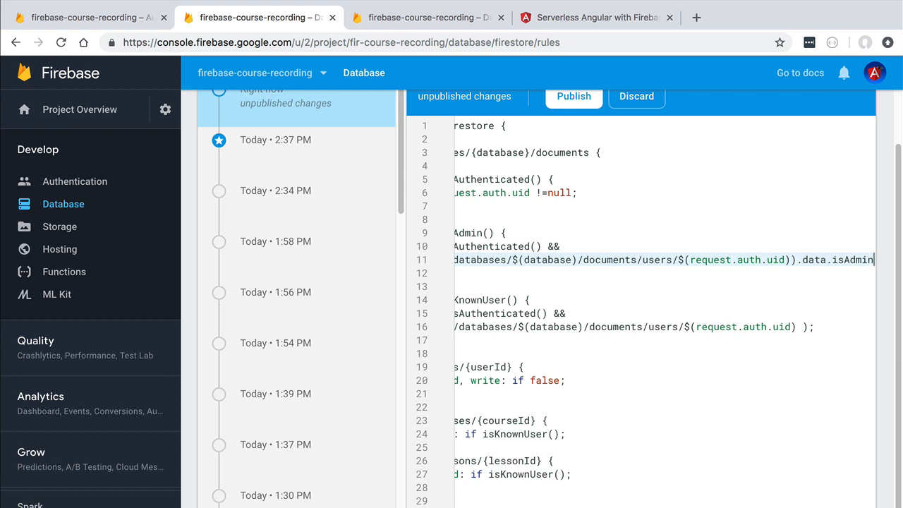
{"action": "type", "text": "== true;"}
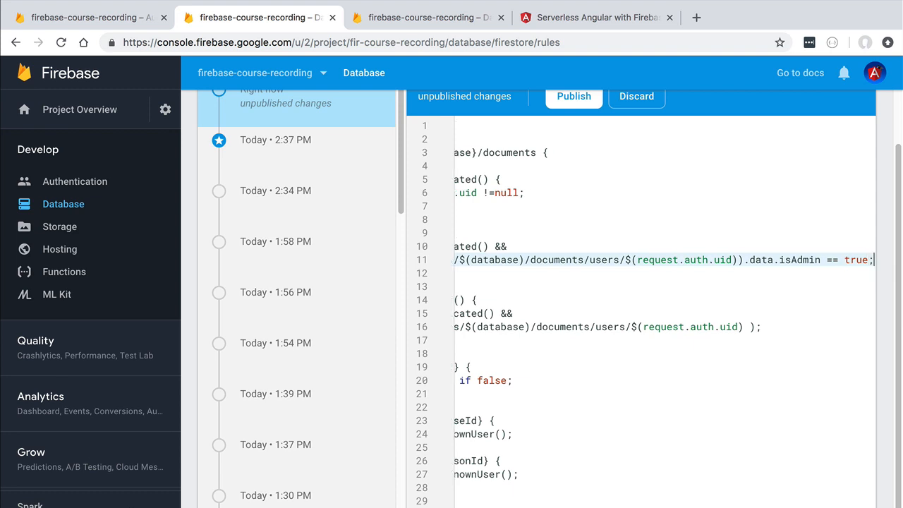
{"action": "scroll", "scroll_direction": "left", "scroll_amount": 3}
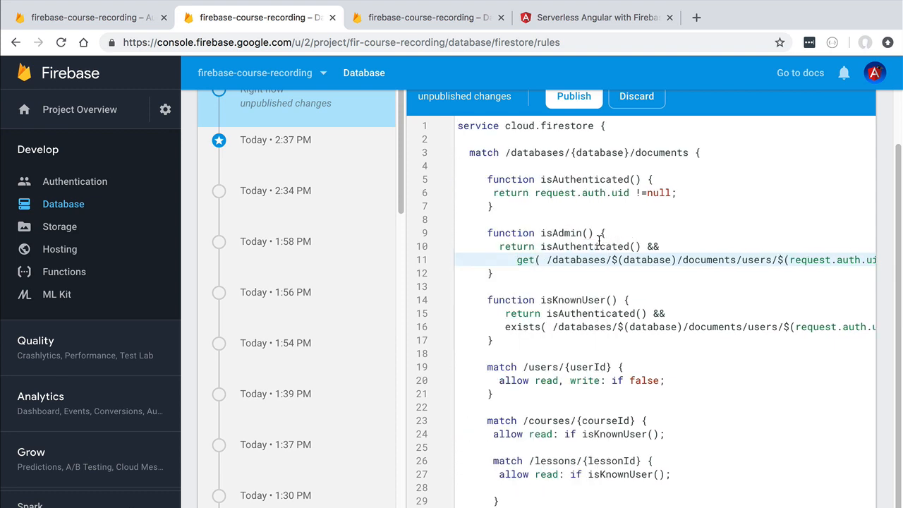
{"action": "double_click", "coordinate": [561, 233]}
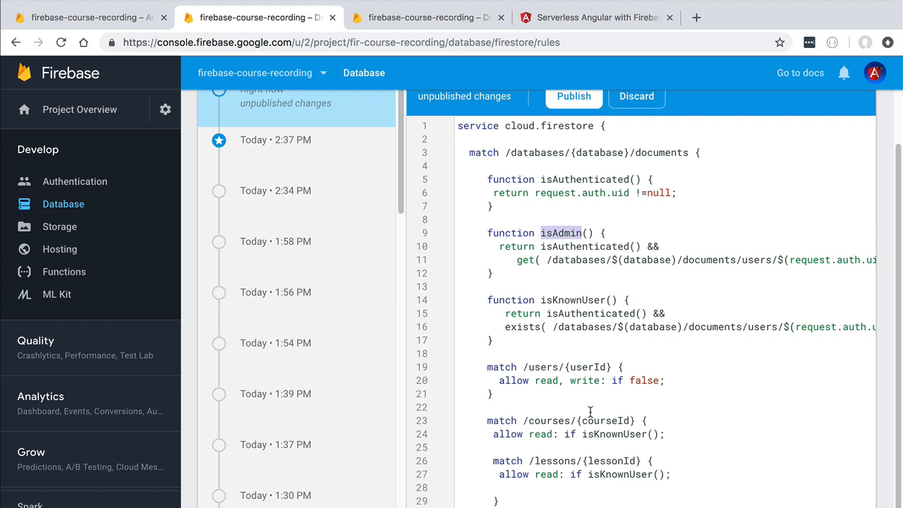
{"action": "scroll", "scroll_direction": "down", "scroll_amount": 3}
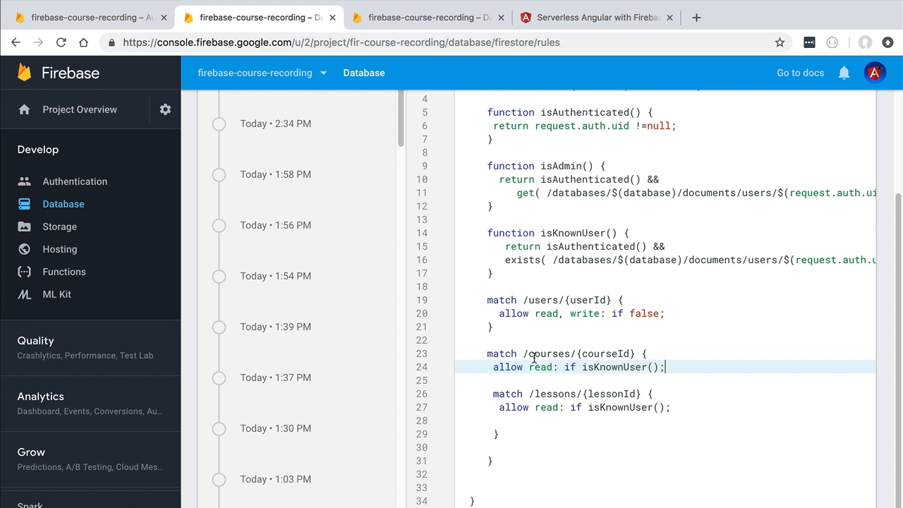
Step: Add 'allow write: if isAdmin();' under match /courses/{courseId}
{"action": "type", "text": "a"}
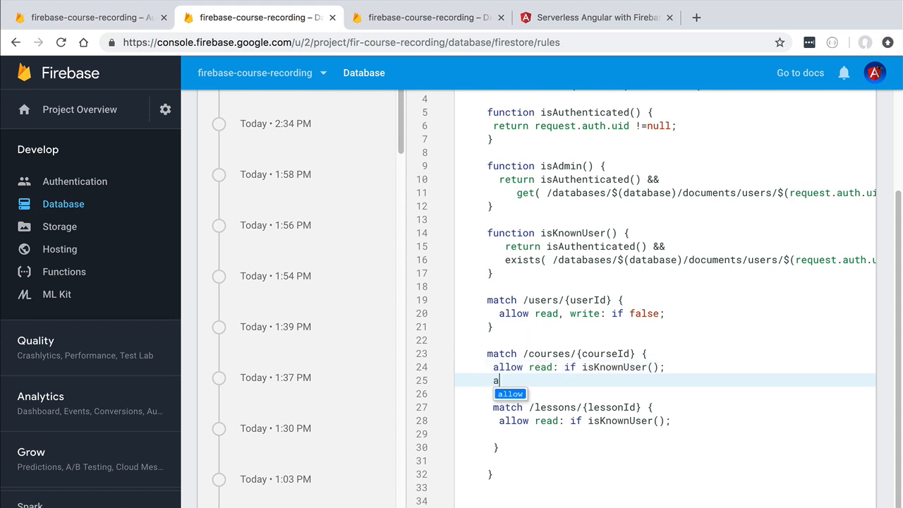
{"action": "type", "text": "llow write:"}
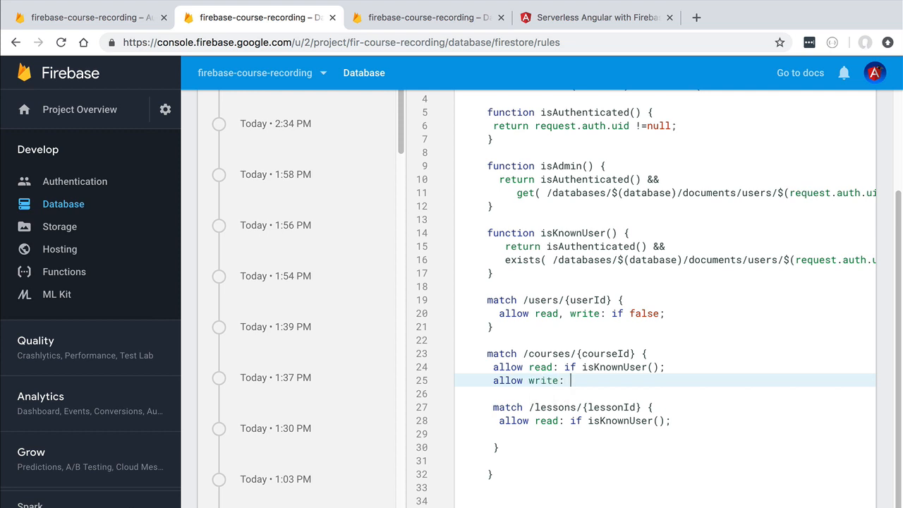
{"action": "type", "text": "if isAdmin()"}
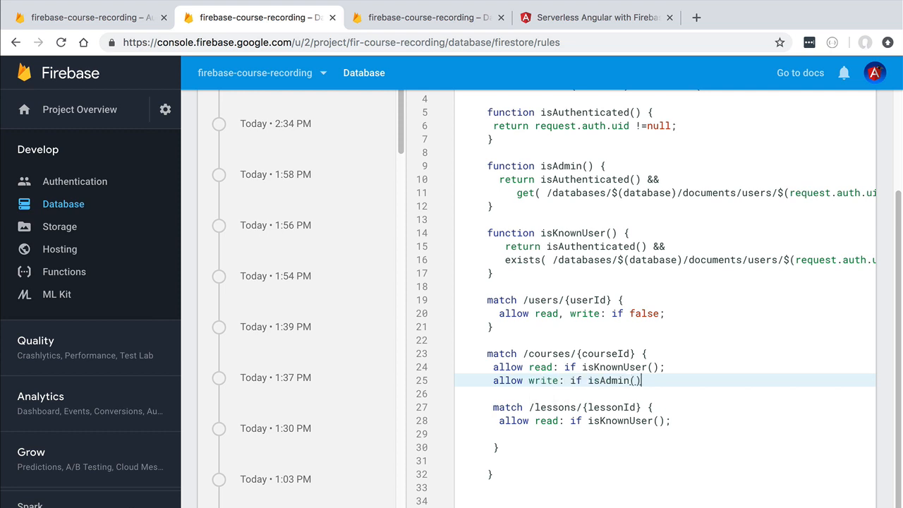
{"action": "type", "text": ";"}
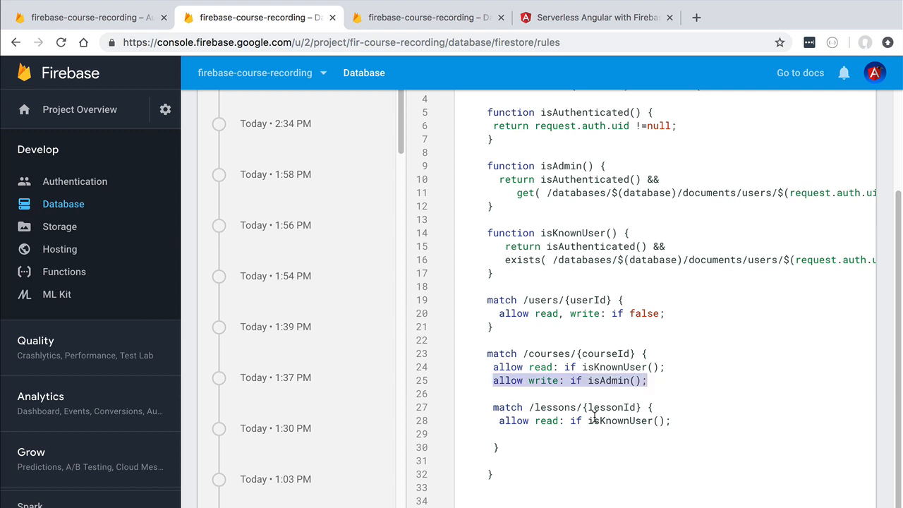
{"action": "left_click", "coordinate": [501, 433]}
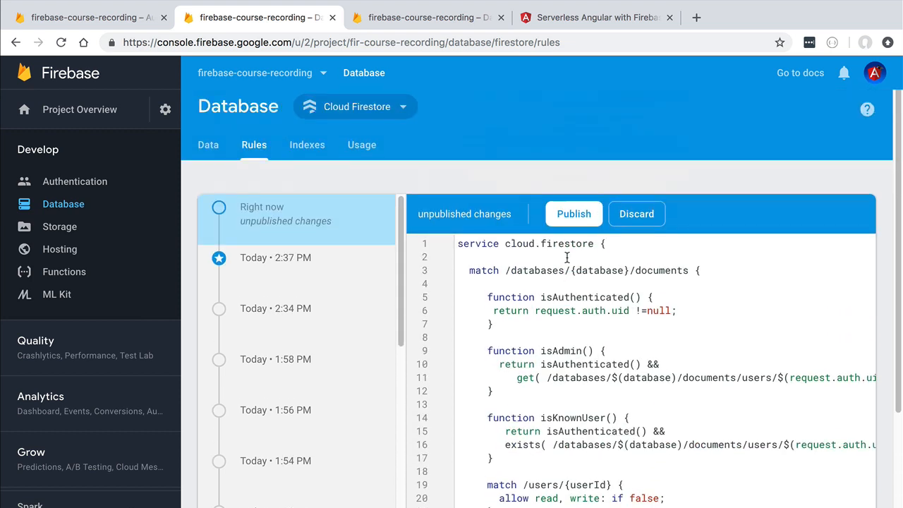
Step: Publish the updated Firestore rules and switch to the localhost app
{"action": "left_click", "coordinate": [574, 214]}
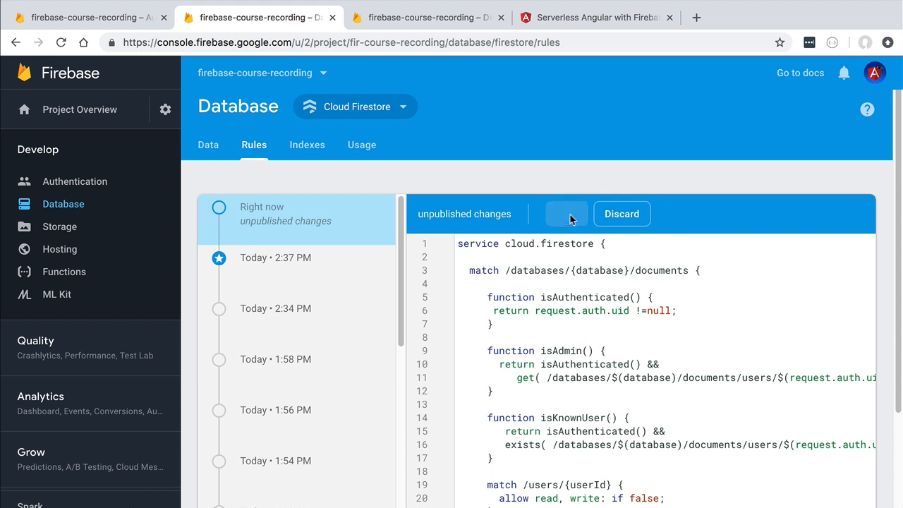
{"action": "left_click", "coordinate": [566, 214]}
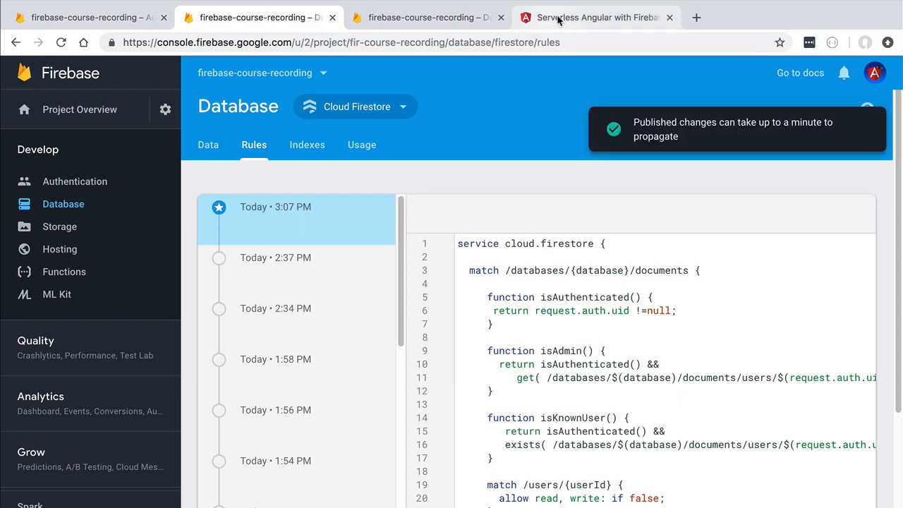
{"action": "left_click", "coordinate": [596, 17]}
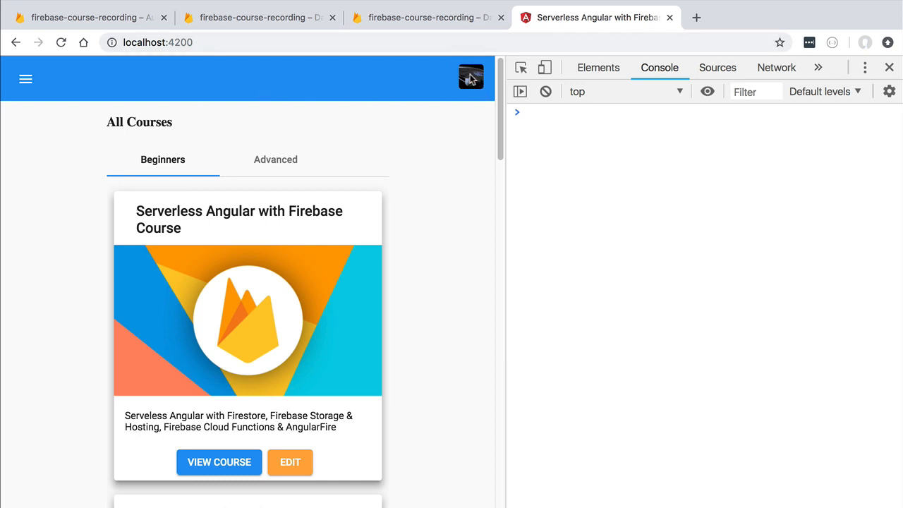
{"action": "mouse_move", "coordinate": [466, 79]}
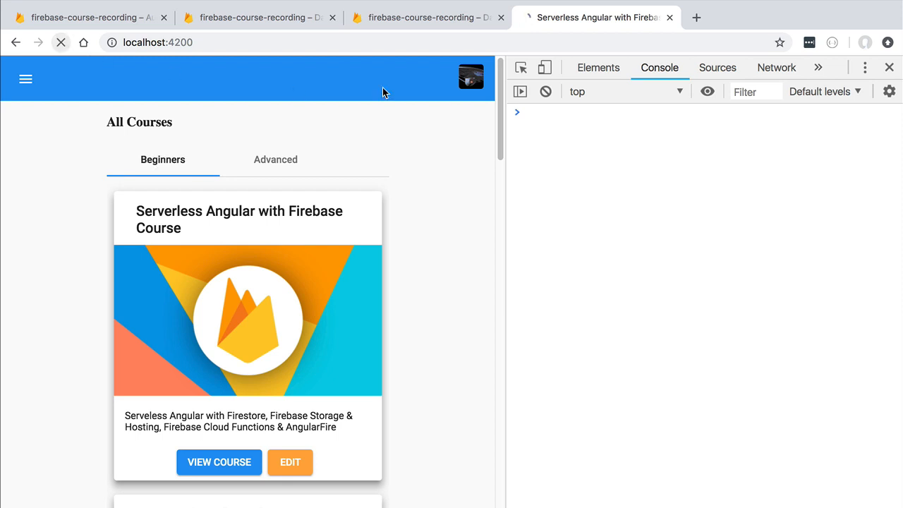
Step: Reload the app and try saving the first course as 'Firebase Course', getting a permission error
{"action": "left_click", "coordinate": [61, 42]}
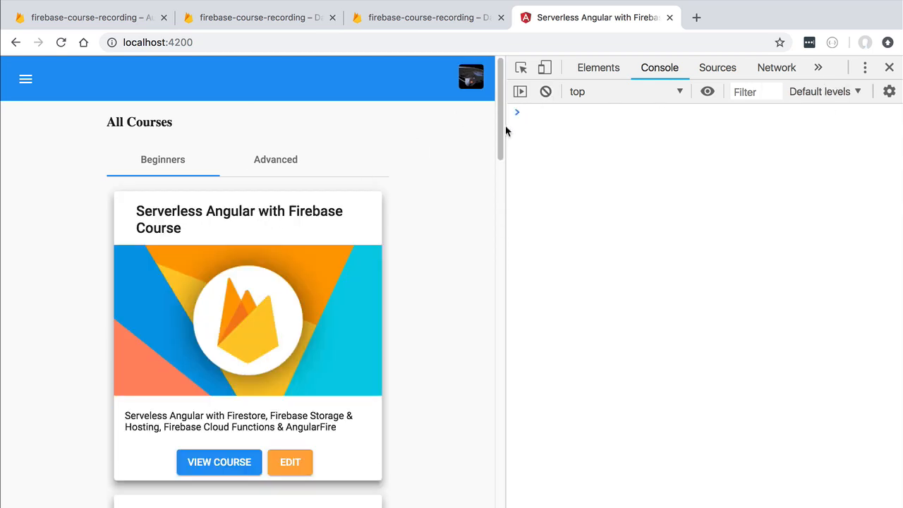
{"action": "scroll", "scroll_direction": "down", "scroll_amount": 3}
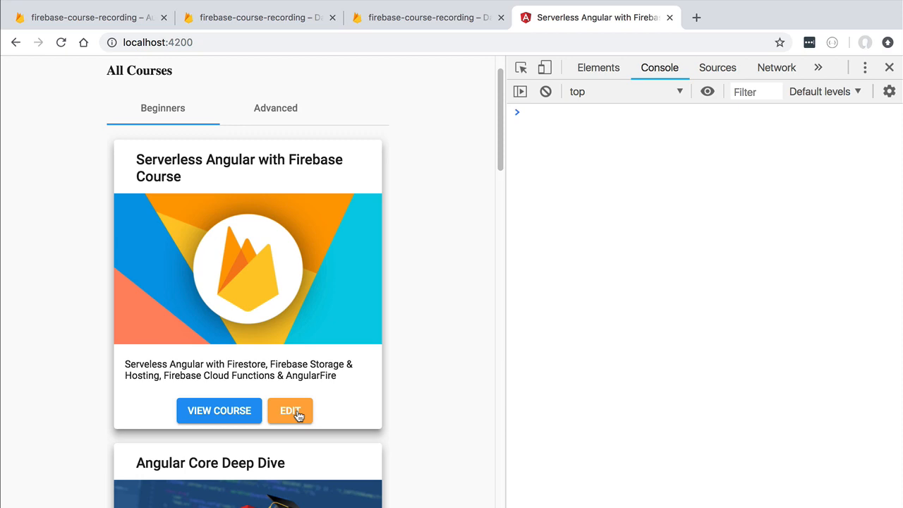
{"action": "left_click", "coordinate": [290, 411]}
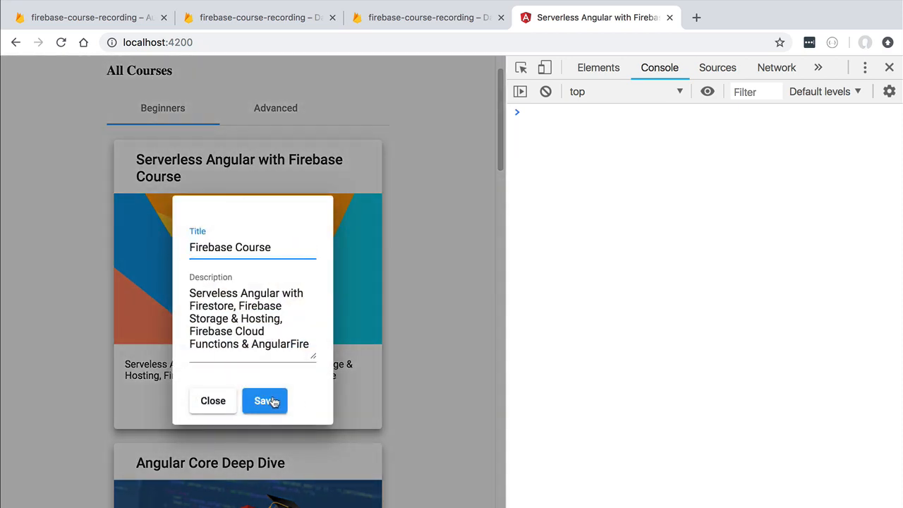
{"action": "left_click", "coordinate": [265, 401]}
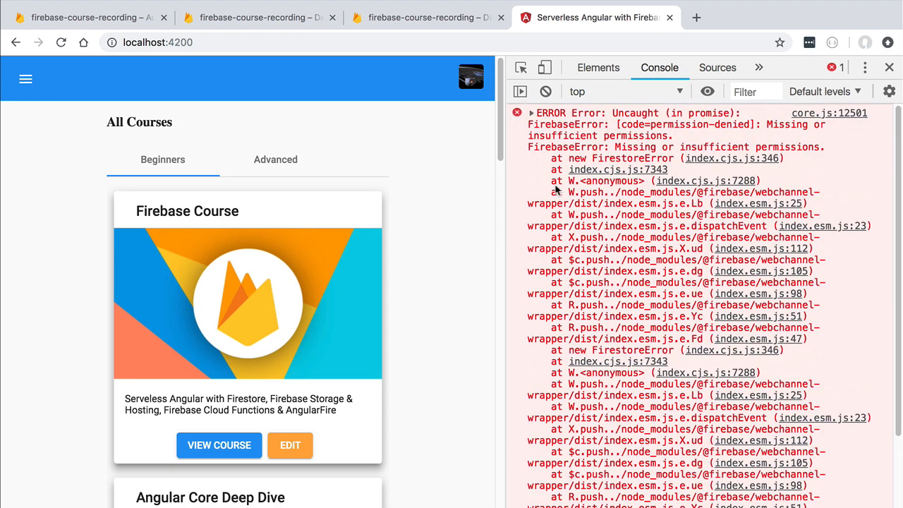
{"action": "mouse_move", "coordinate": [615, 152]}
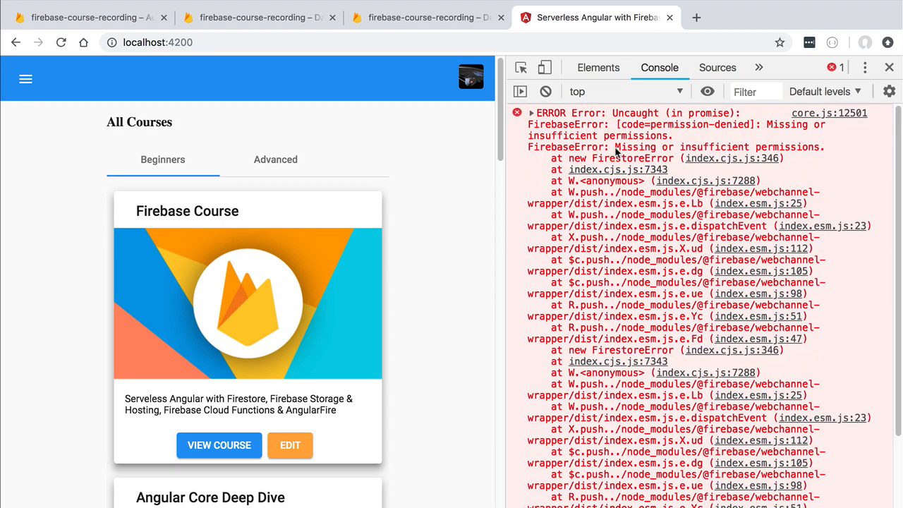
Step: Clear the console and log in to the Angular app as the admin user
{"action": "left_click", "coordinate": [546, 91]}
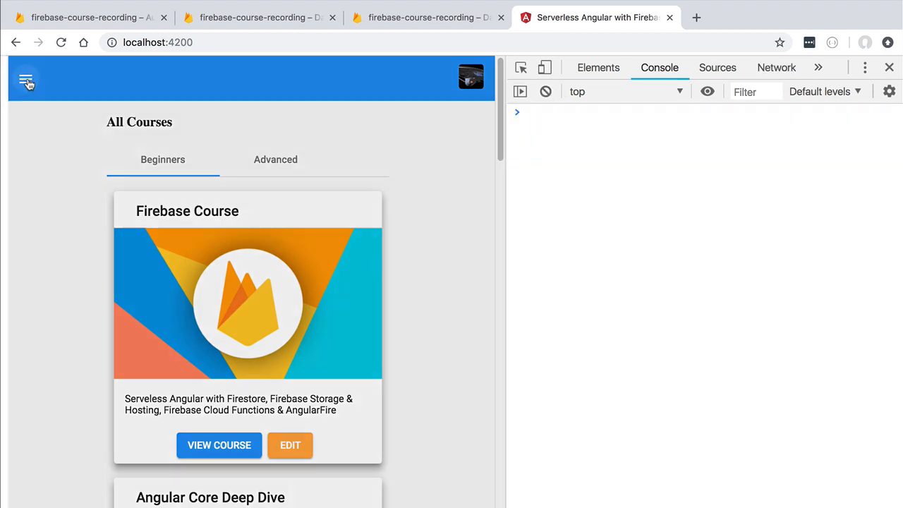
{"action": "left_click", "coordinate": [26, 79]}
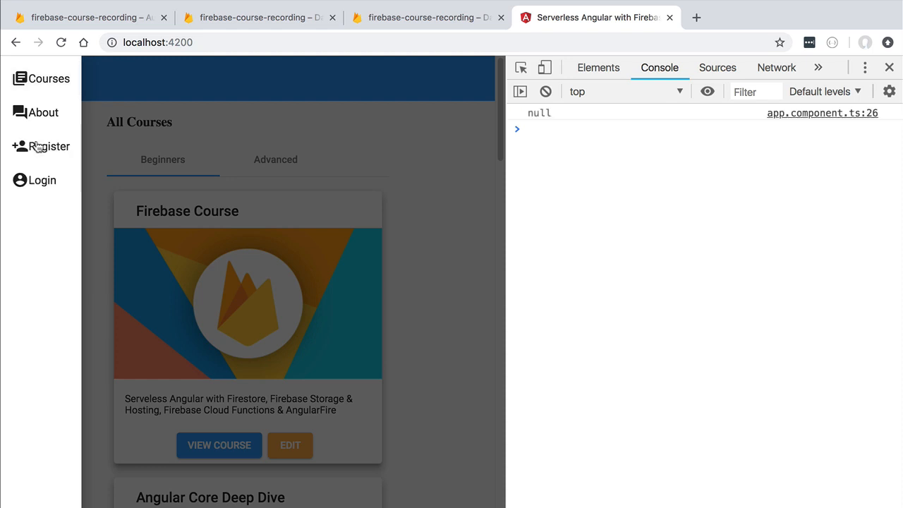
{"action": "mouse_move", "coordinate": [30, 137]}
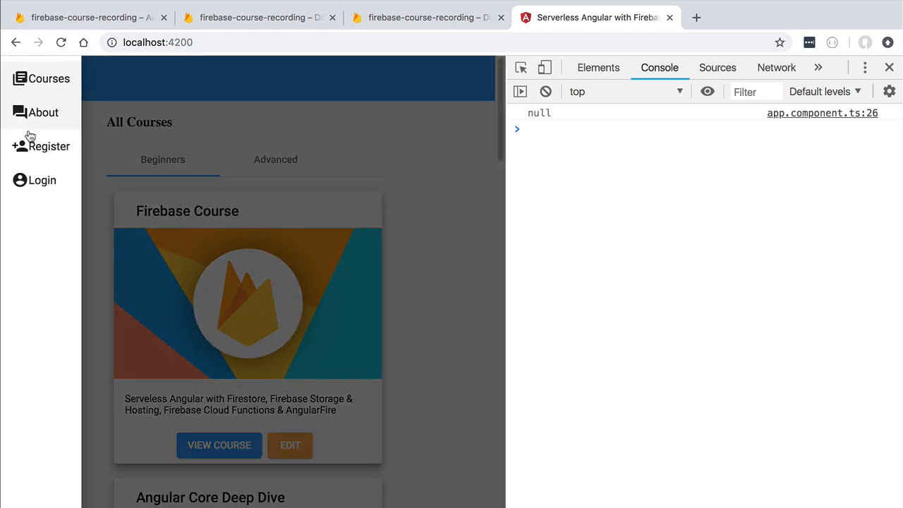
{"action": "left_click", "coordinate": [41, 180]}
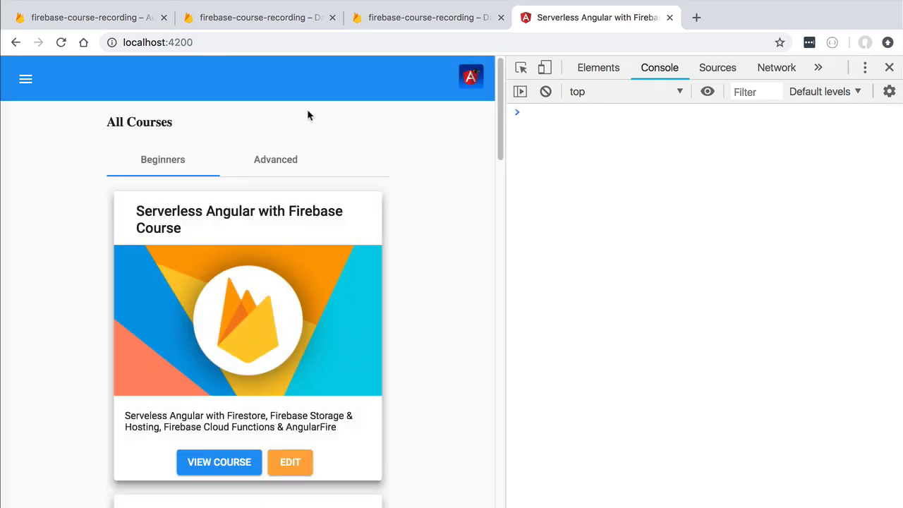
{"action": "mouse_move", "coordinate": [470, 79]}
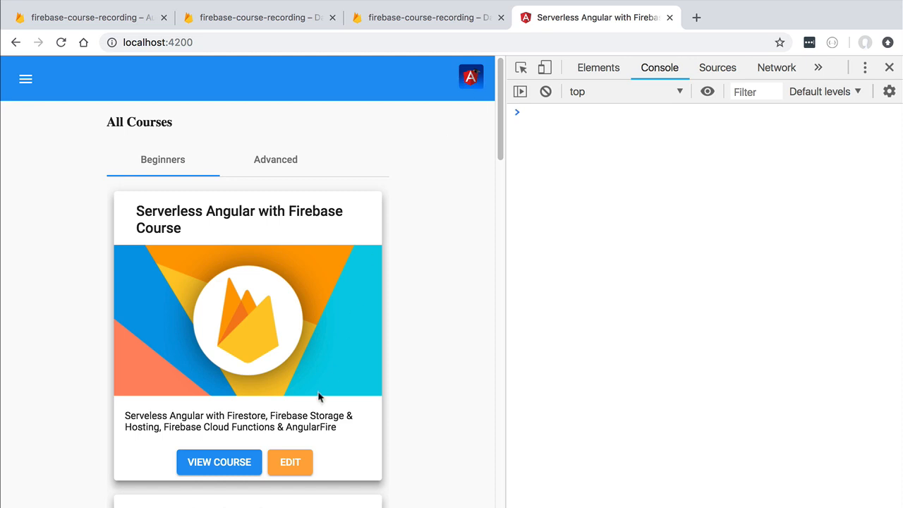
Step: As admin, retitle the first course to 'Firebase Course' and reload the page
{"action": "left_click", "coordinate": [290, 462]}
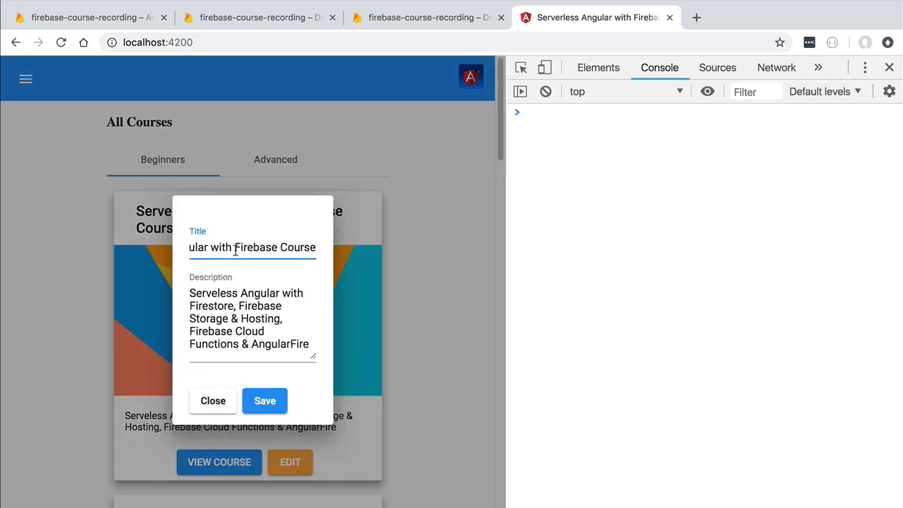
{"action": "type", "text": "Firebase Course"}
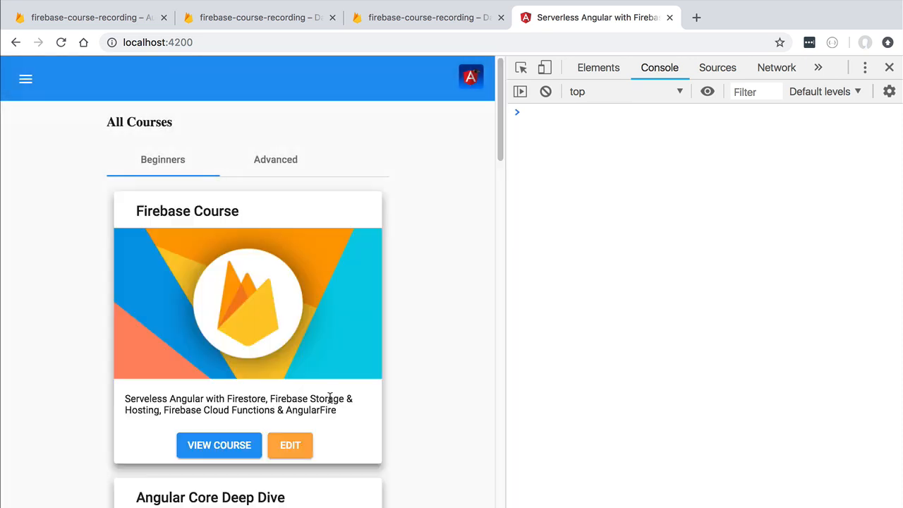
{"action": "mouse_move", "coordinate": [379, 184]}
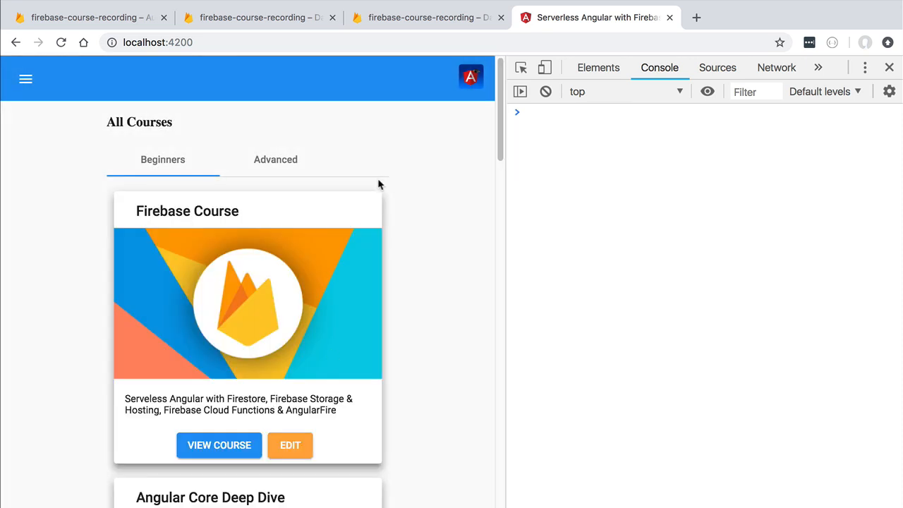
{"action": "left_click", "coordinate": [61, 43]}
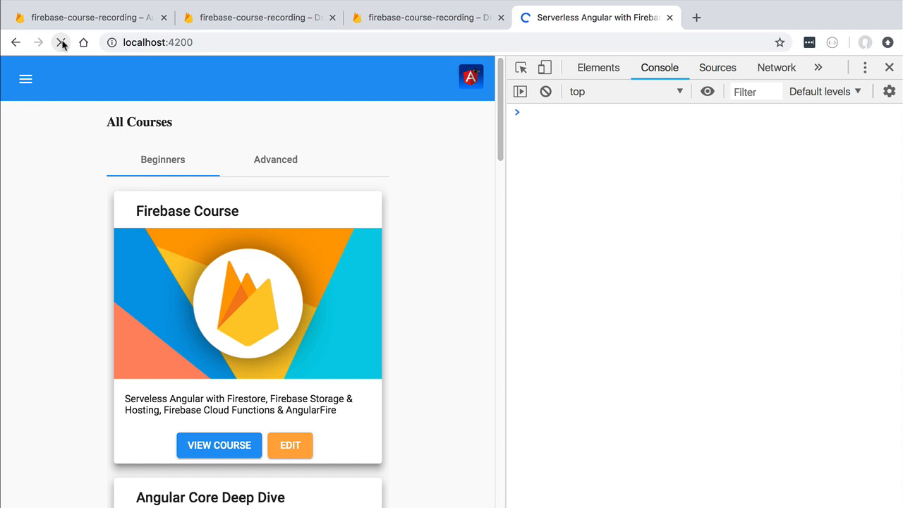
Step: Reload to confirm the 'Firebase Course' title persisted, then clear the console
{"action": "left_click", "coordinate": [62, 42]}
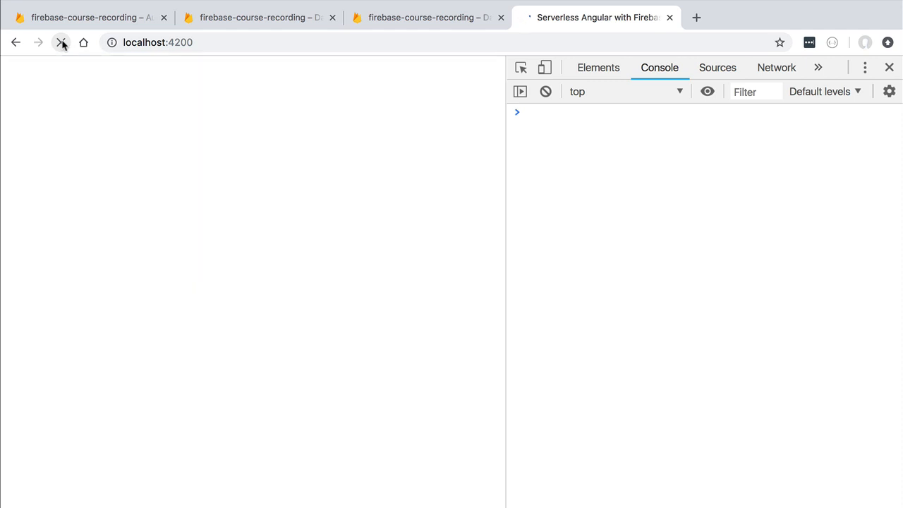
{"action": "left_click", "coordinate": [61, 43]}
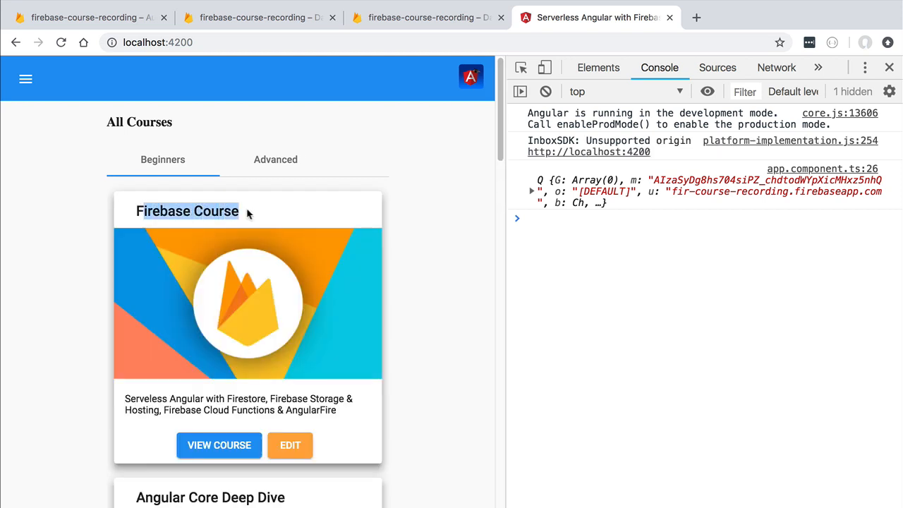
{"action": "left_click", "coordinate": [546, 91]}
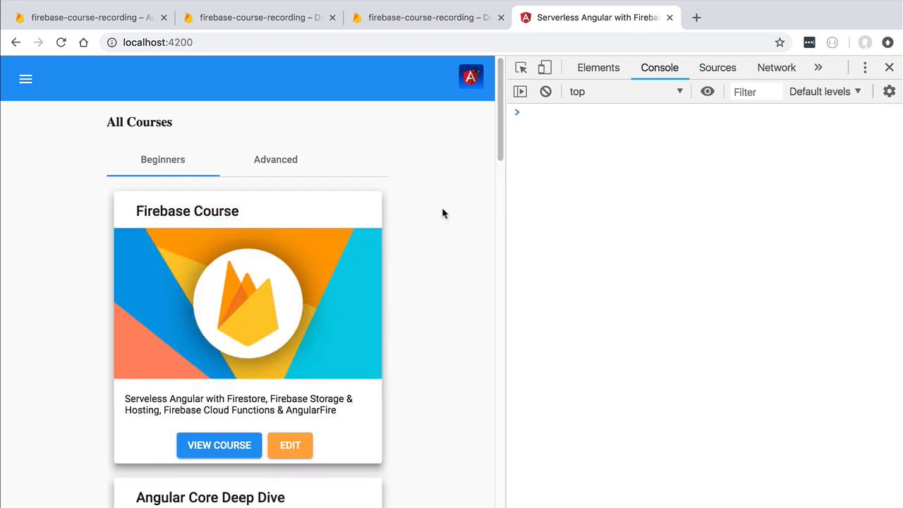